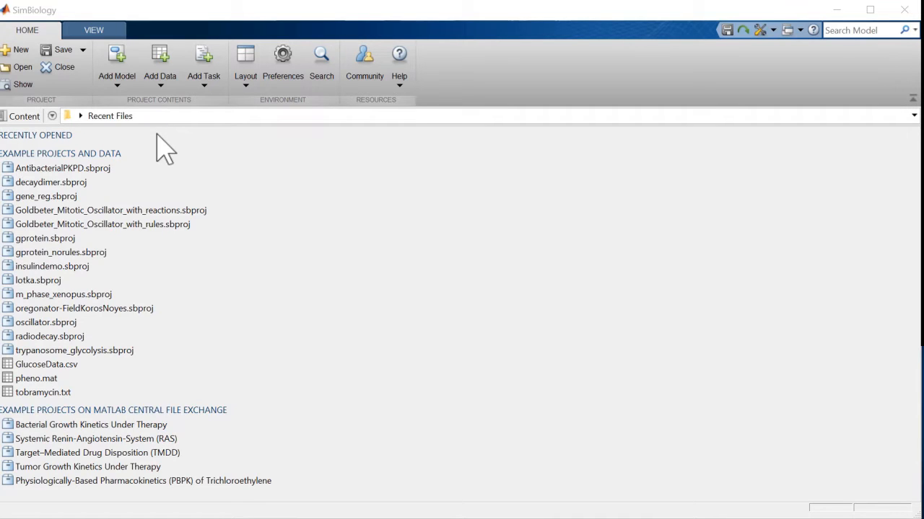
- Create a project with a blank model named Histamine Blocker and a Simulation task, noting '1. A histamine receptor binding'
click(20, 49)
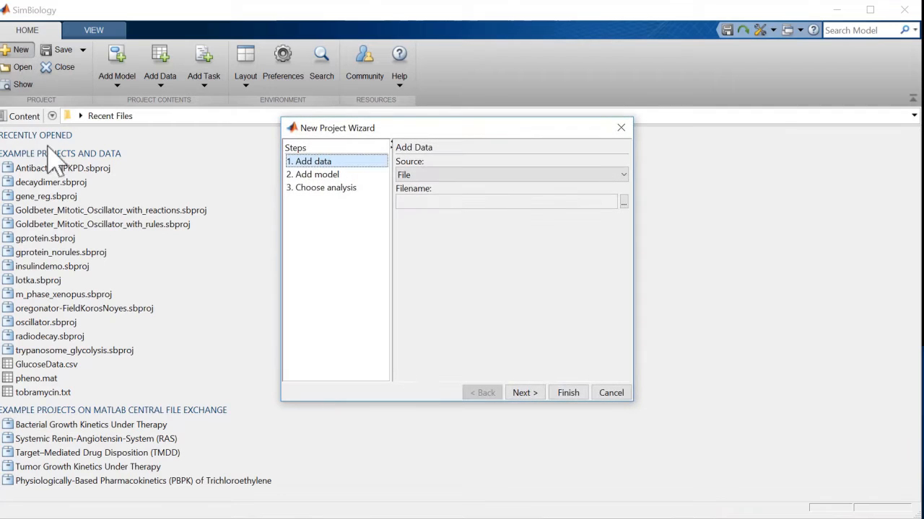
mouse_move(469, 314)
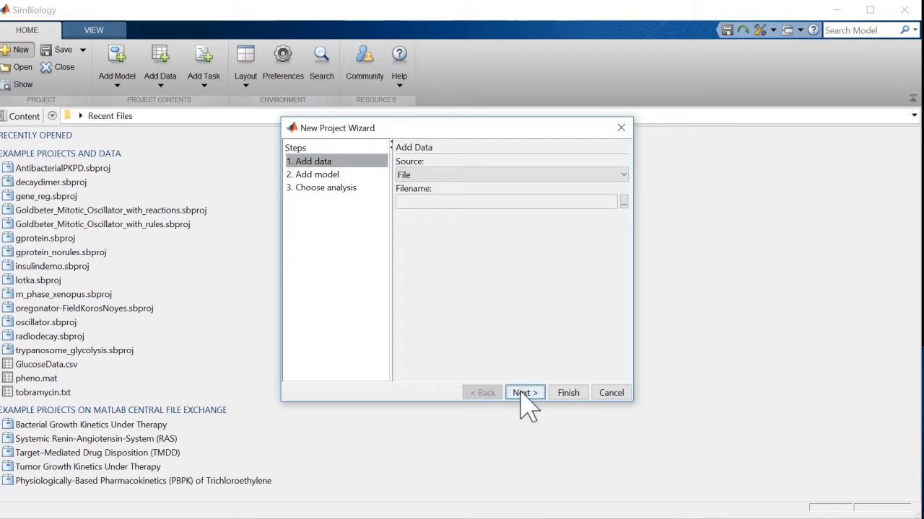
click(525, 393)
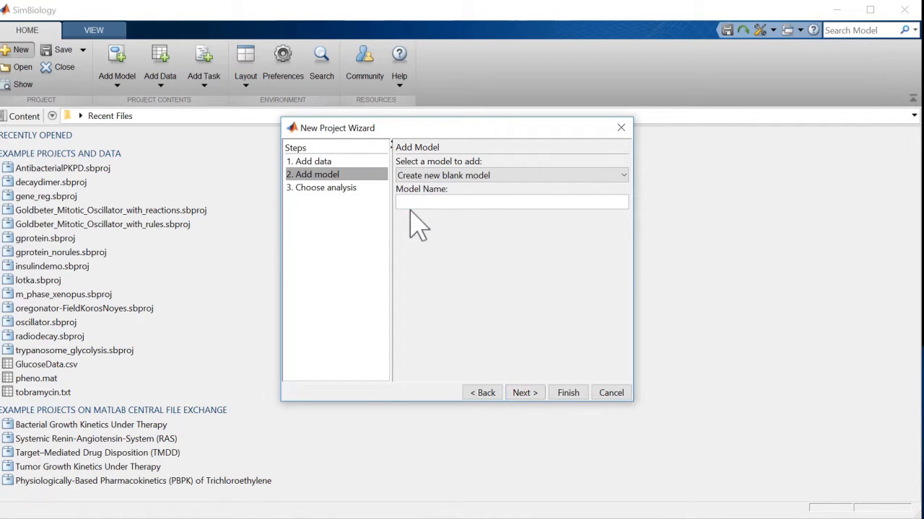
click(521, 392)
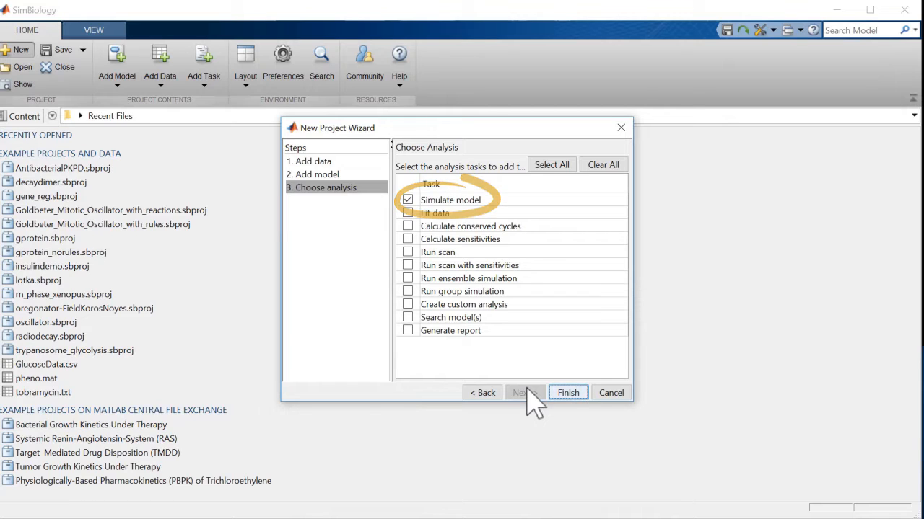
click(567, 393)
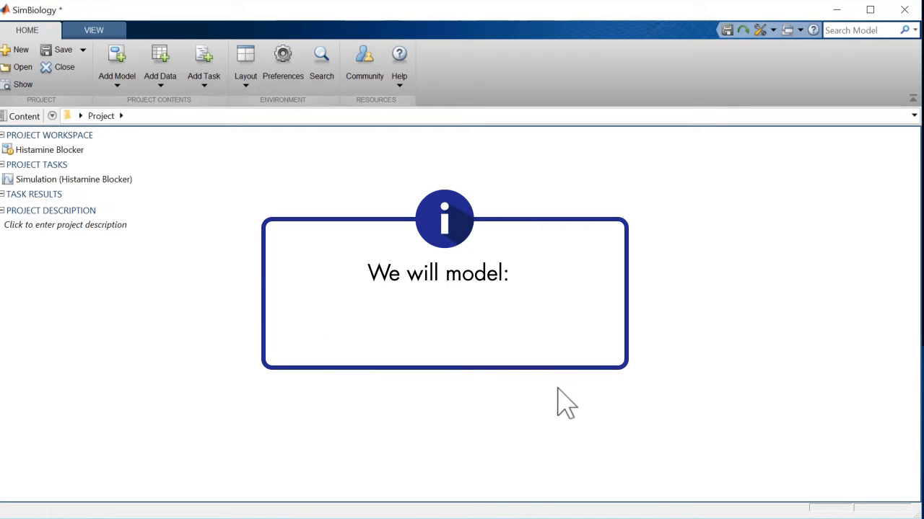
text(1. A histamine receptor binding)
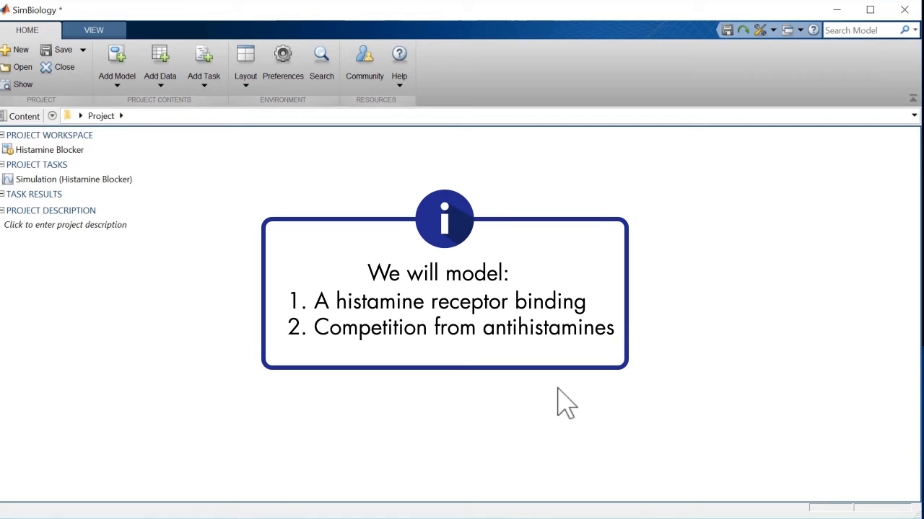
click(50, 149)
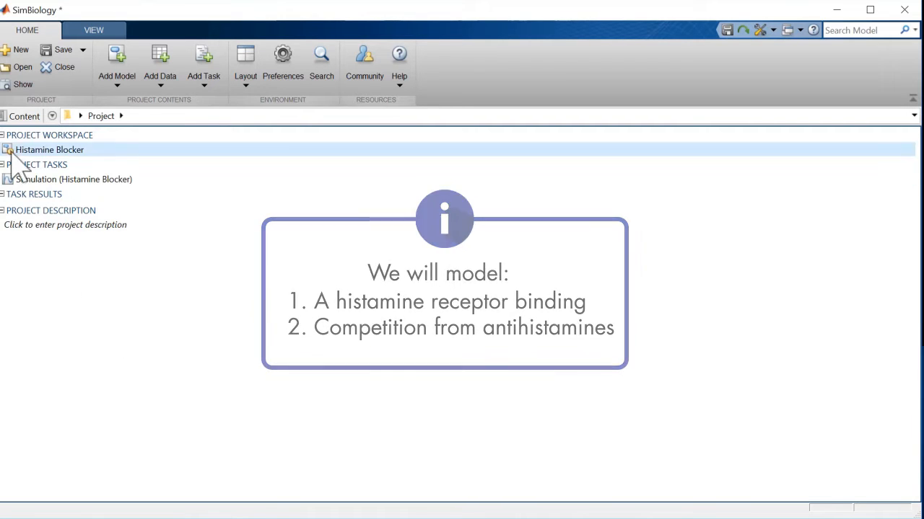
- Begin adding histamine, receptor and histamineReceptorComplex species and a binding reaction to the diagram
double_click(49, 148)
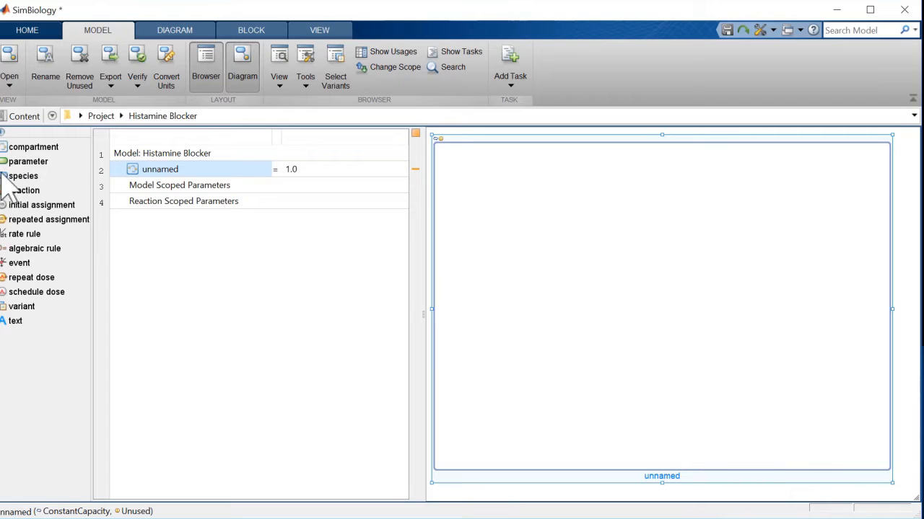
click(26, 176)
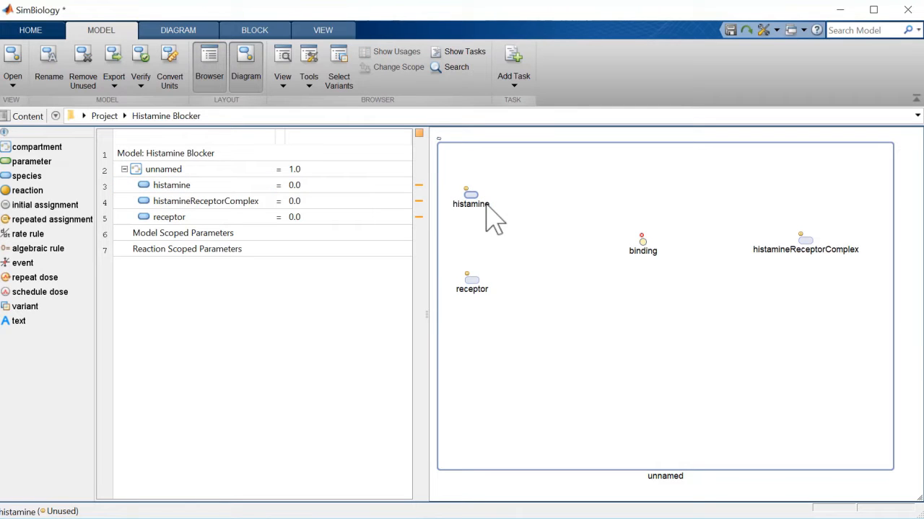
- Wire binding as histamine + receptor -> histamineReceptorComplex with histamine initial value 0.9
drag(471, 195, 635, 253)
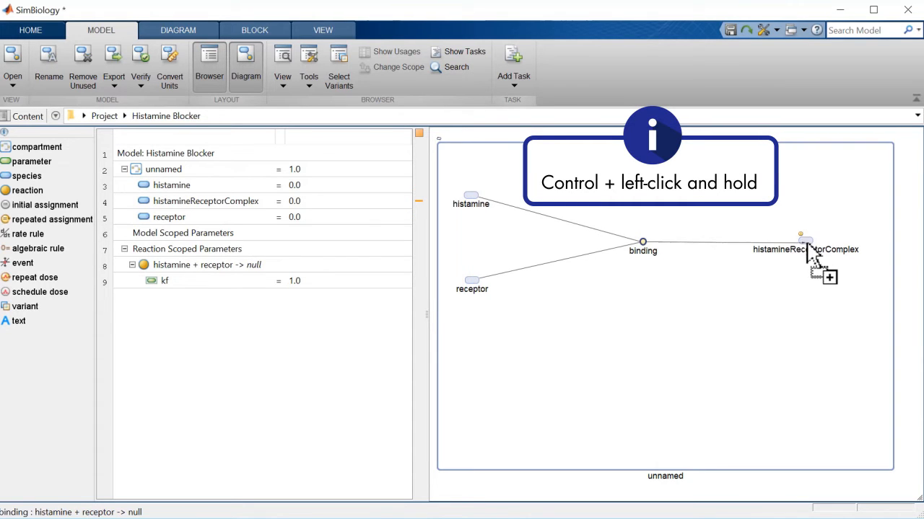
drag(642, 242, 806, 242)
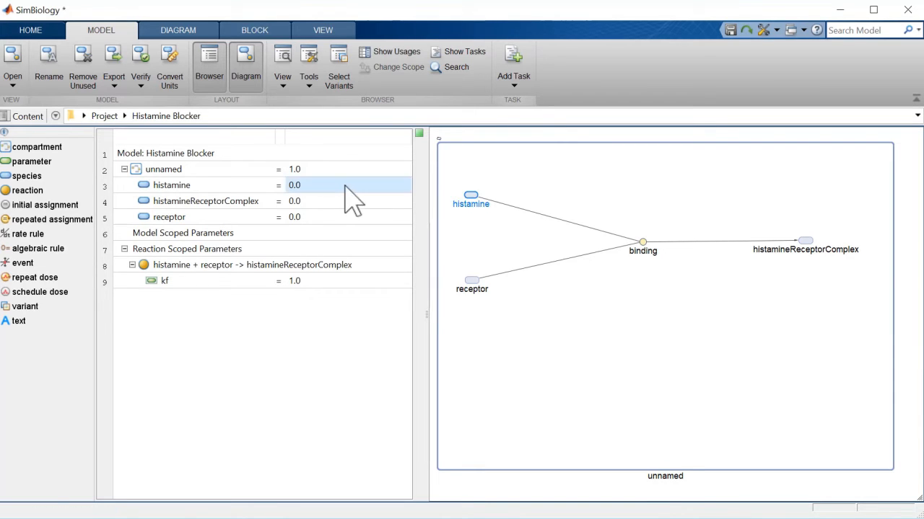
text(0.9)
click(349, 218)
text(0.3)
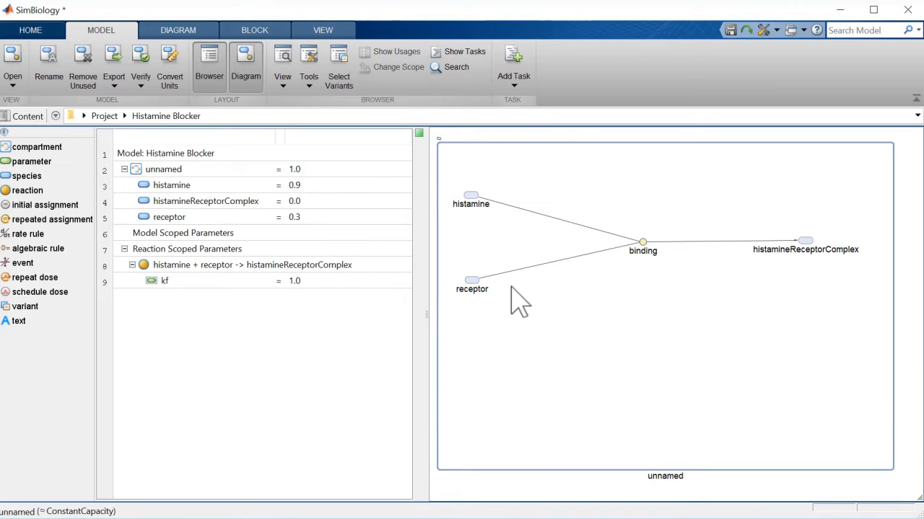
click(642, 251)
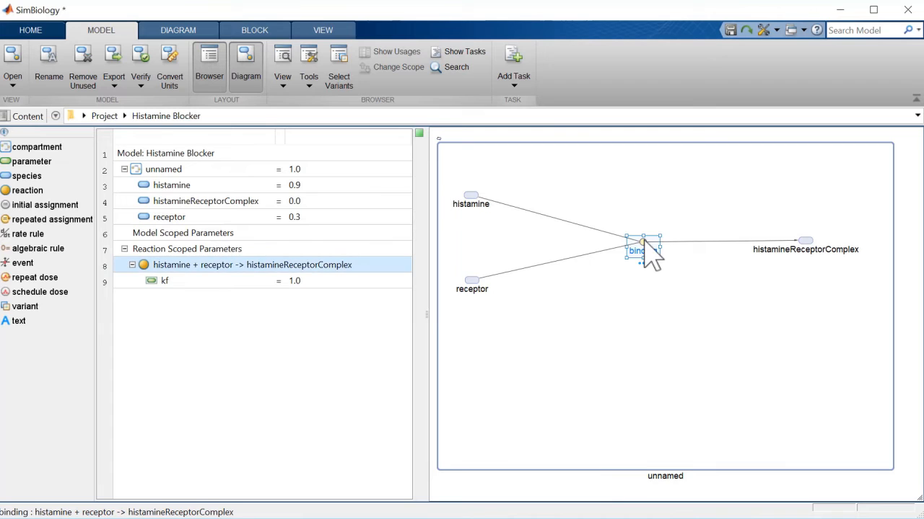
- Make the binding reaction reversible in its Block Property Editor
double_click(640, 251)
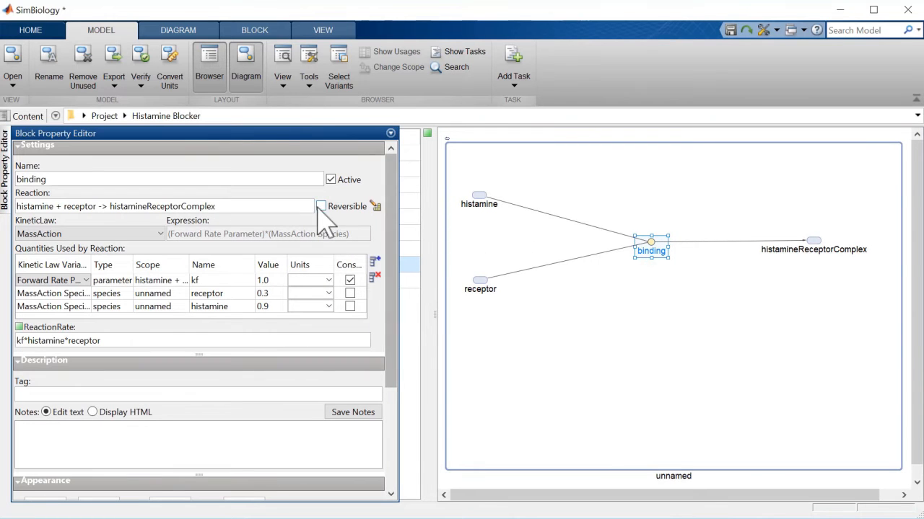
click(320, 207)
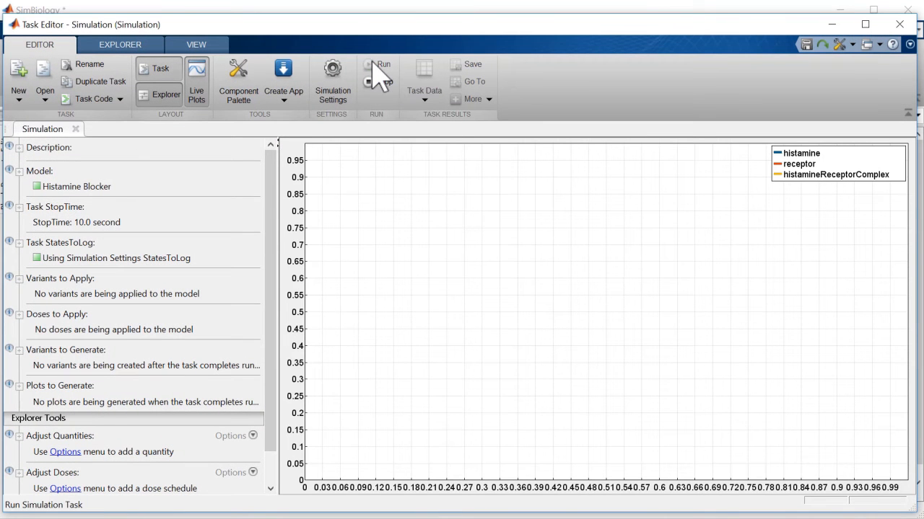
- Run the 10-second simulation, plotting histamine, receptor and complex concentrations
click(384, 75)
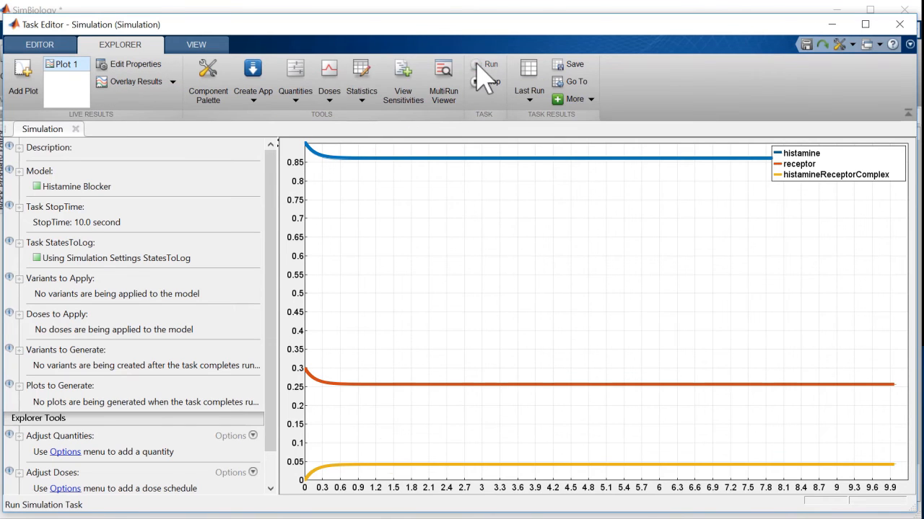
- Overlay a second run's curves and show the plot's data and line properties
click(484, 72)
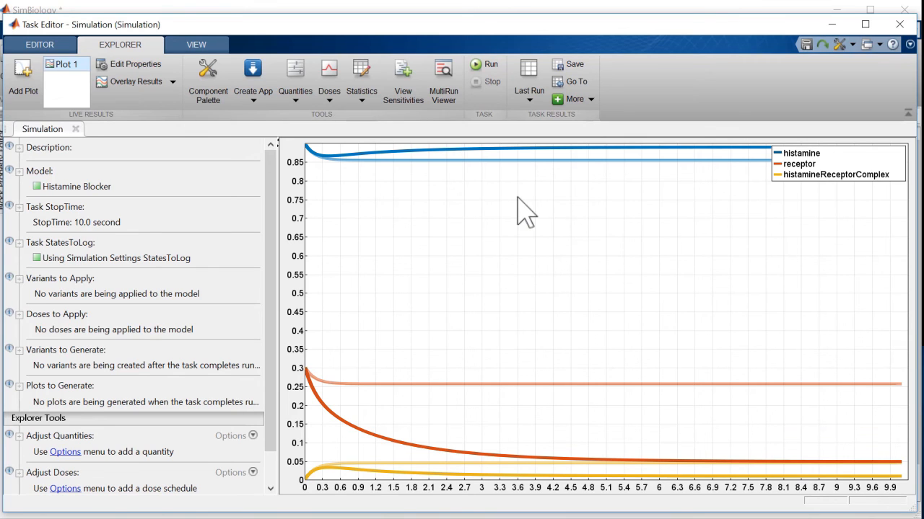
click(134, 63)
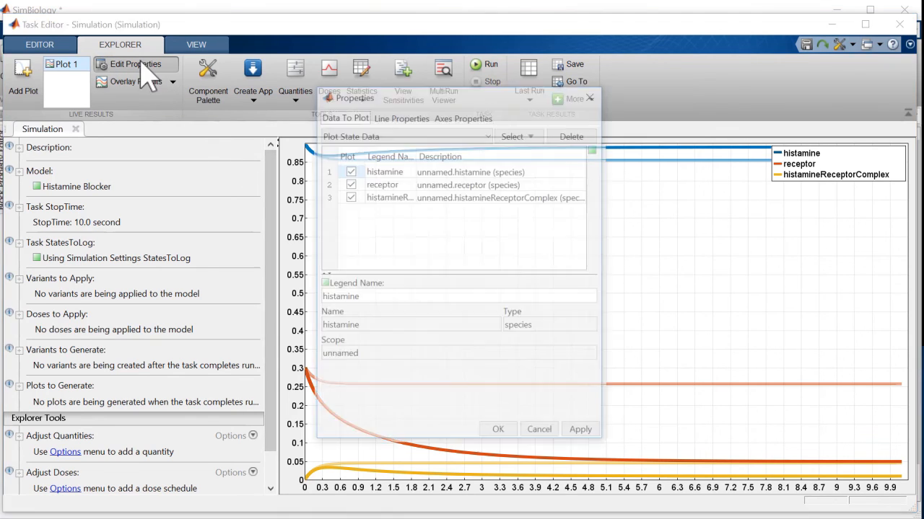